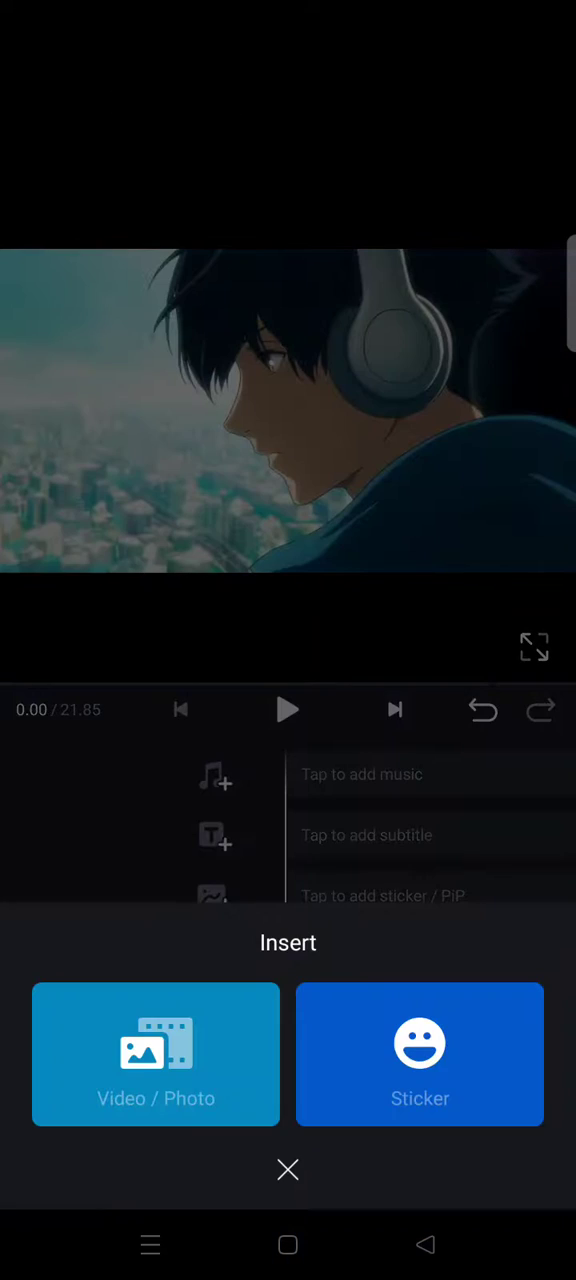
Step: Insert the plain white photo from the Pins album as an overlay layer
click(155, 1054)
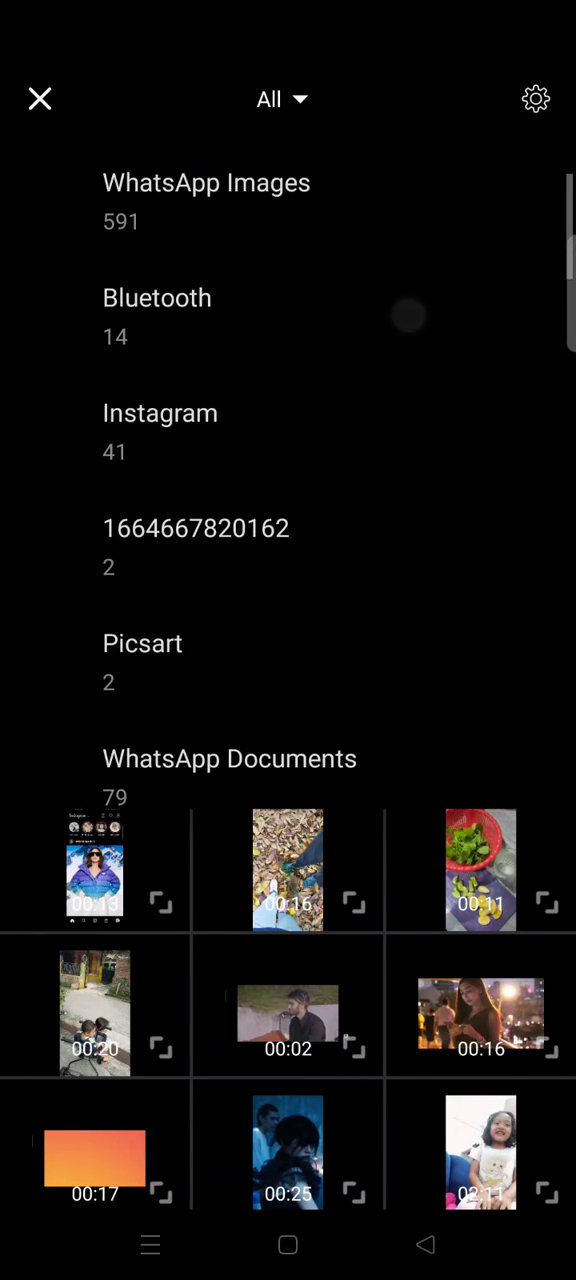
scroll(down, 3)
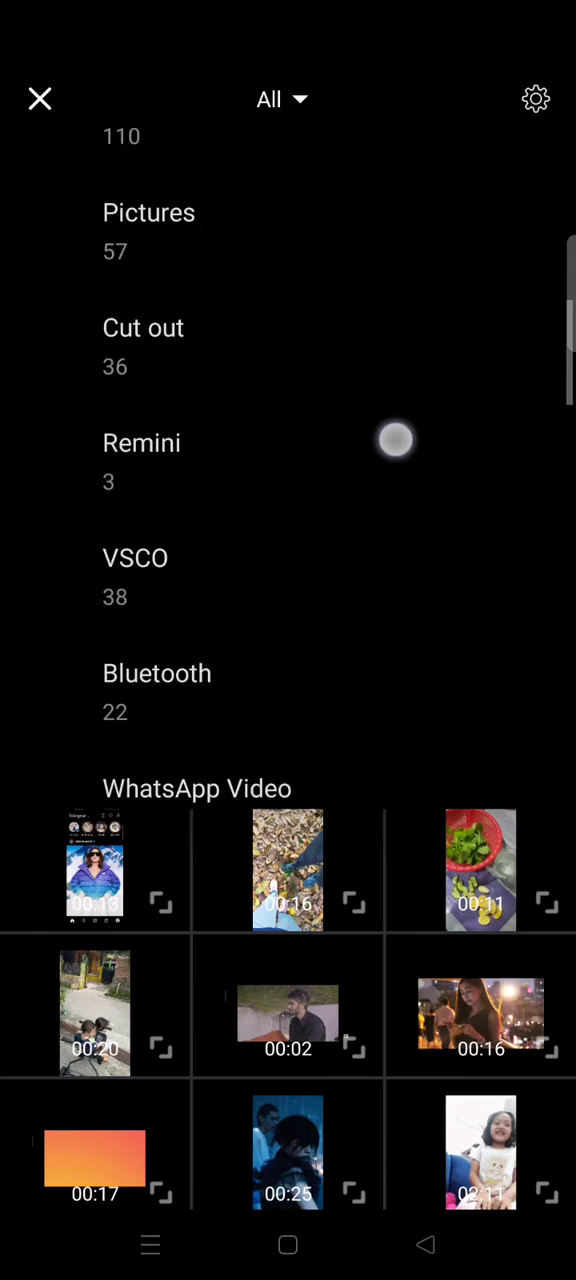
scroll(down, 3)
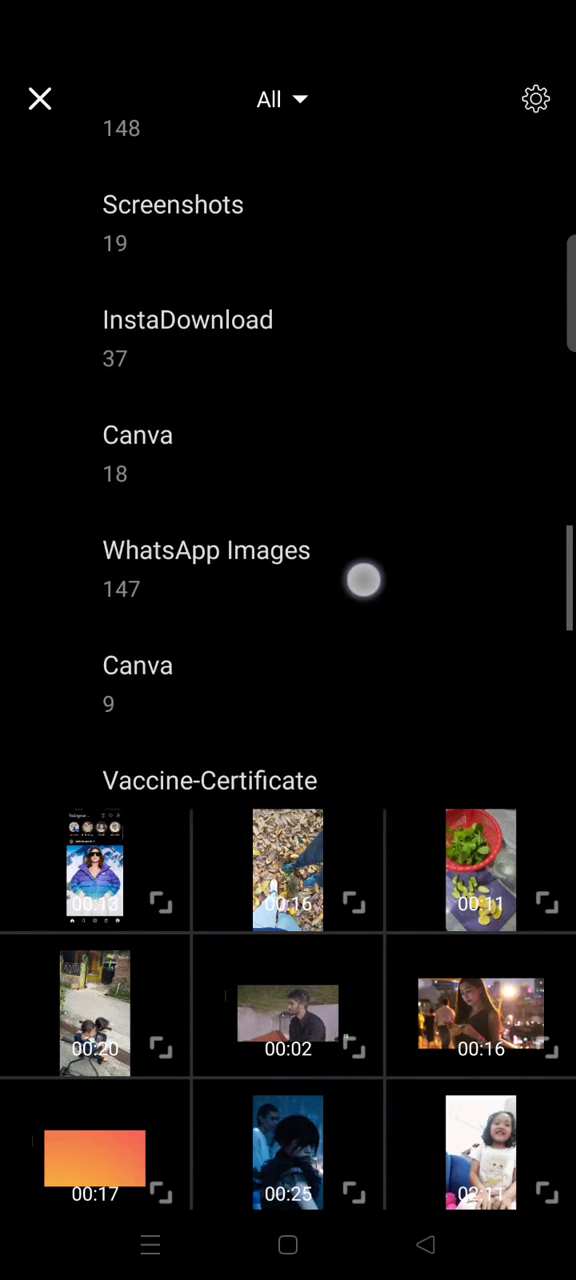
scroll(down, 3)
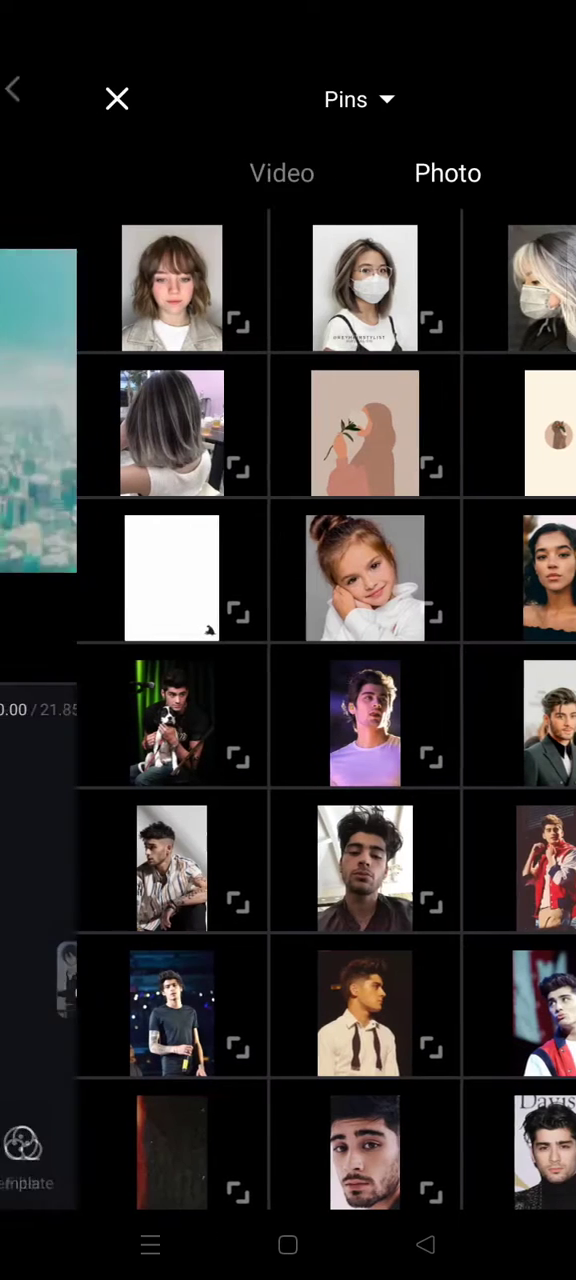
click(171, 577)
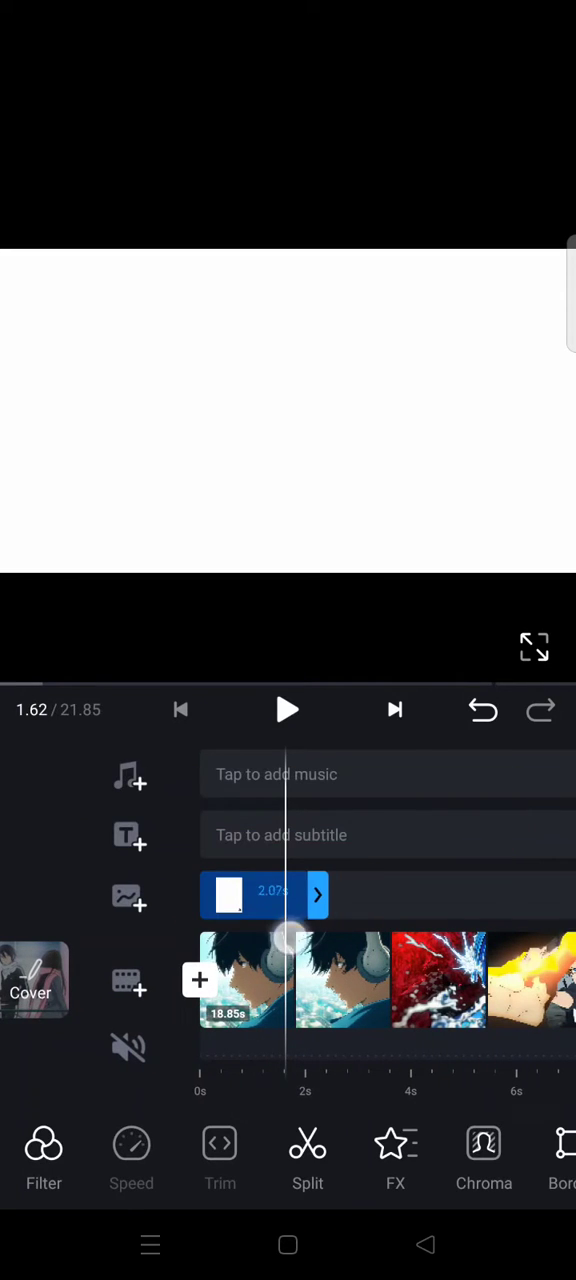
Step: Select the white photo overlay clip on the PiP track
click(263, 895)
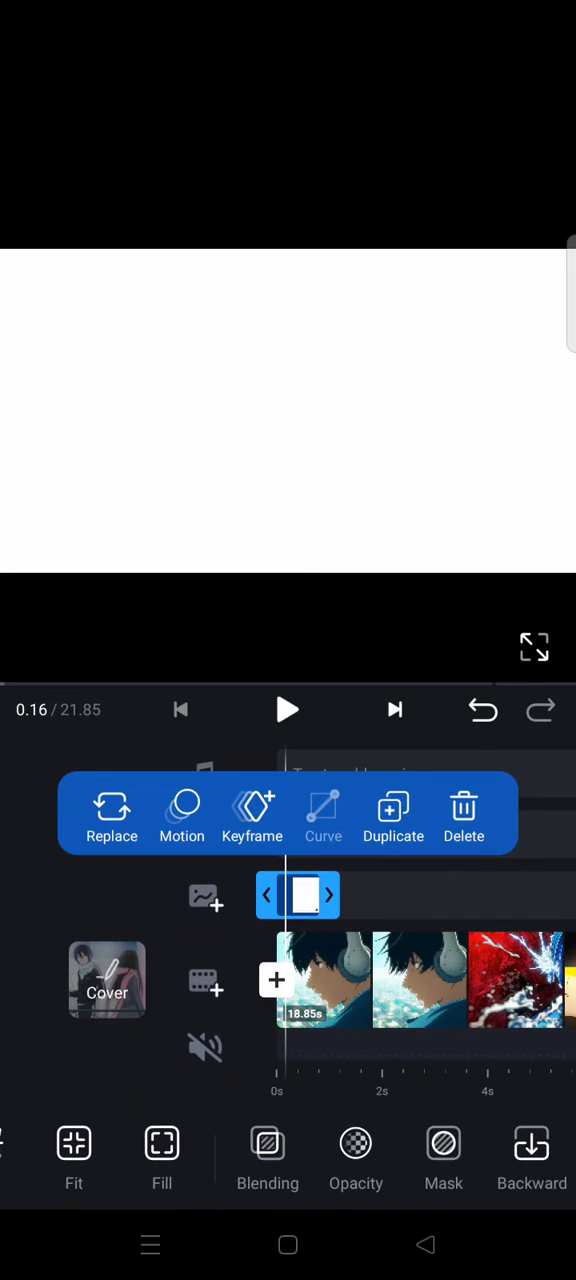
Step: Try Multiply, Lighten, Color Burn and Hard Light blend modes on the white overlay
click(267, 1160)
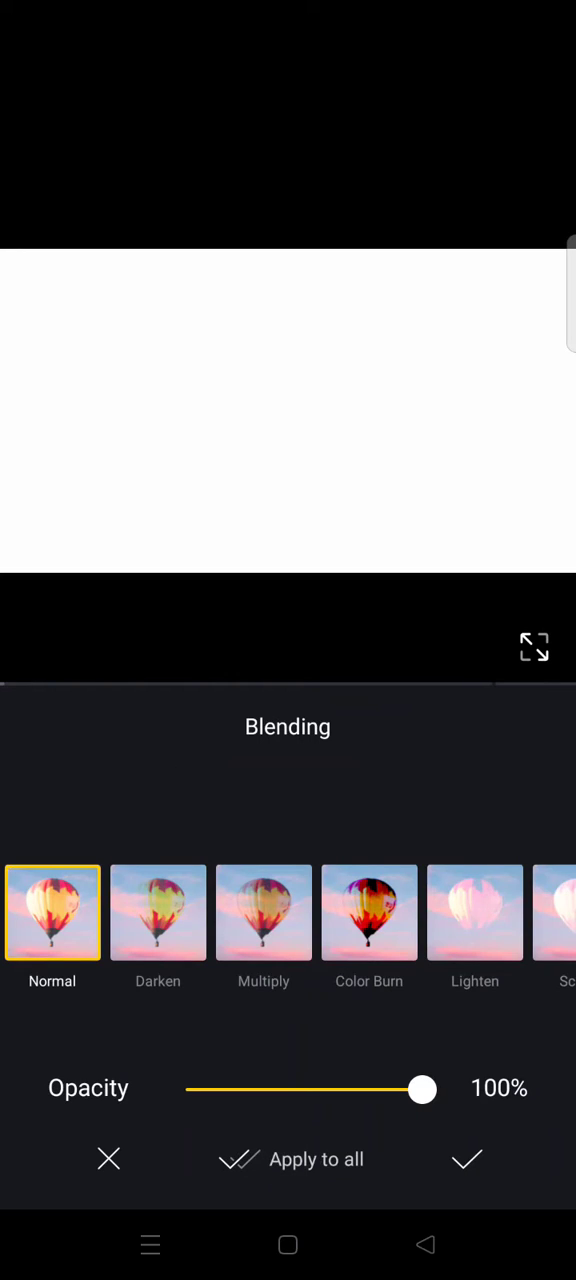
click(263, 912)
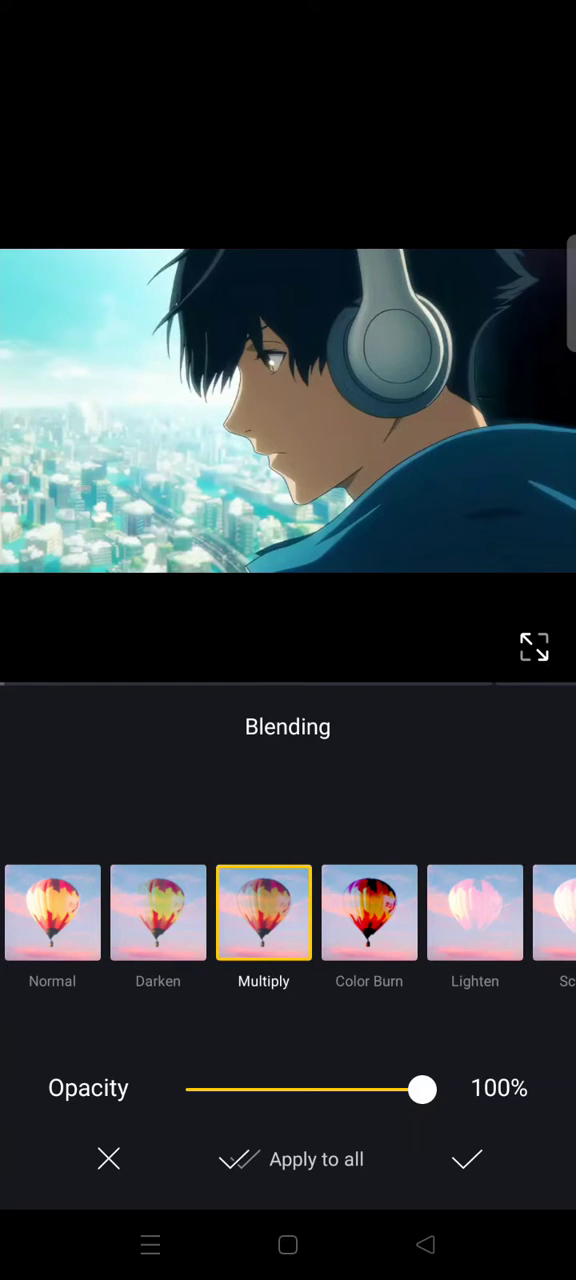
click(475, 912)
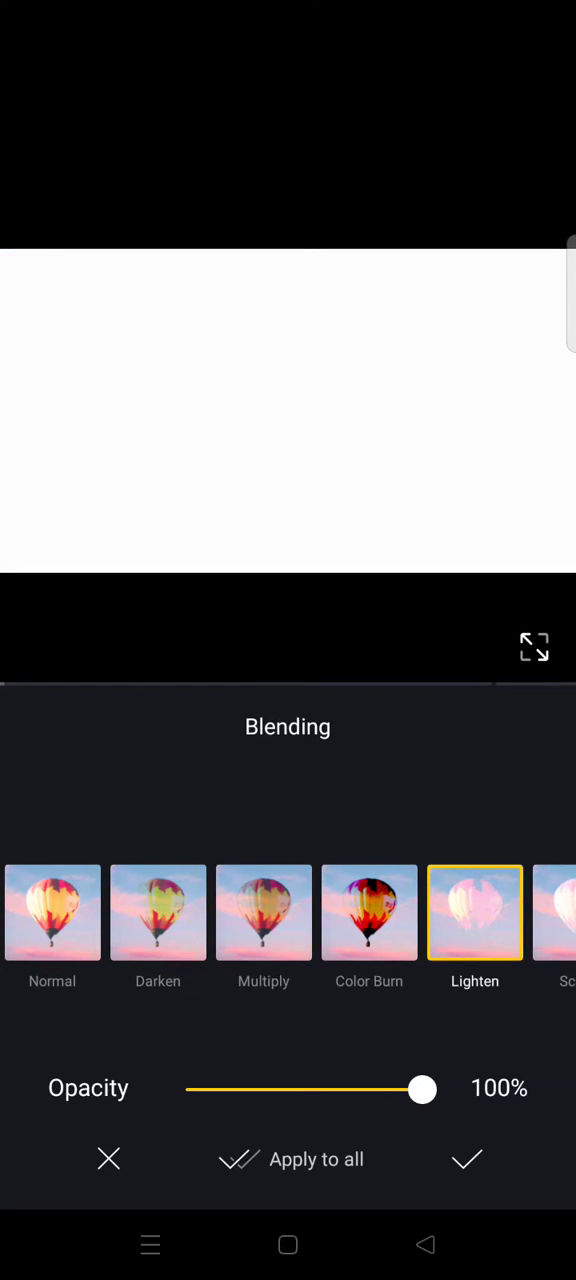
click(333, 912)
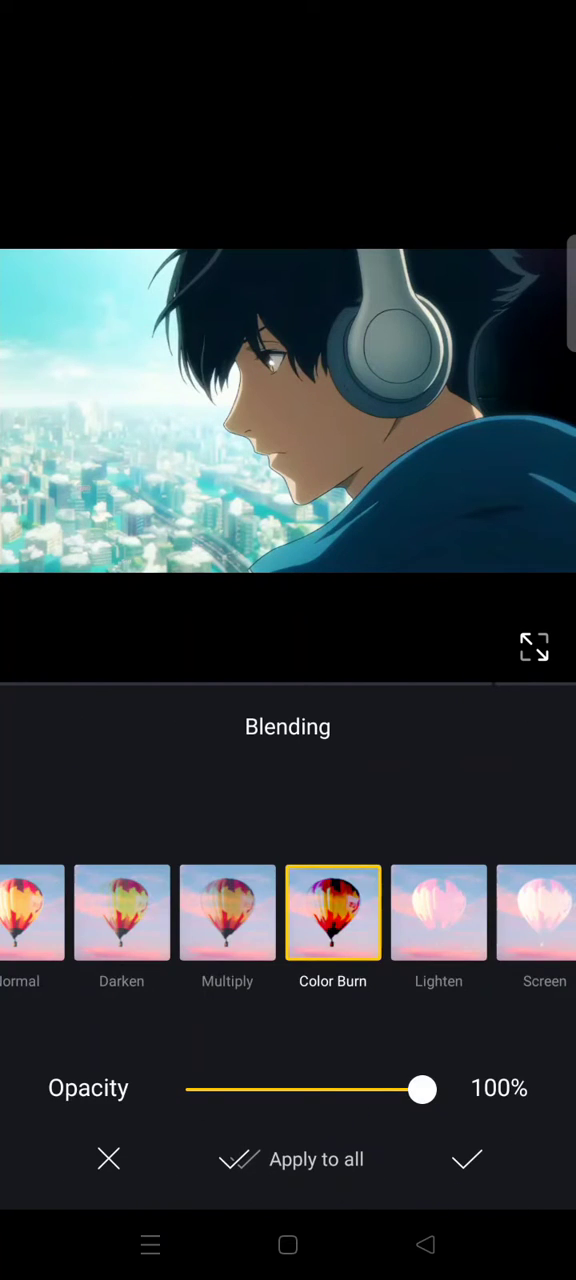
scroll(left, 3)
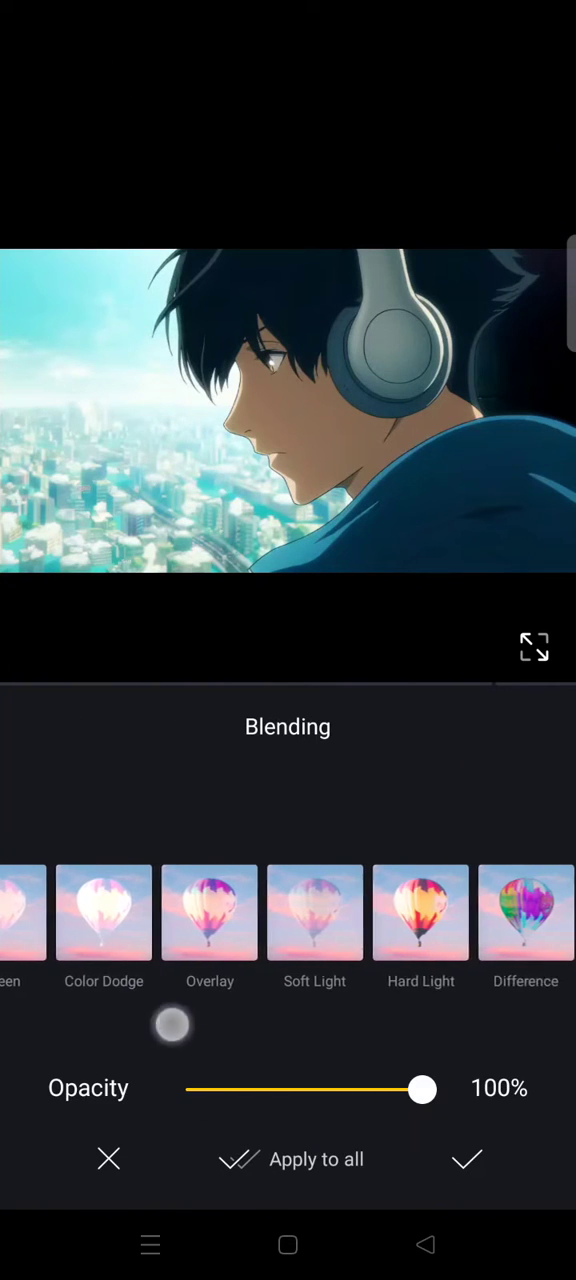
click(420, 912)
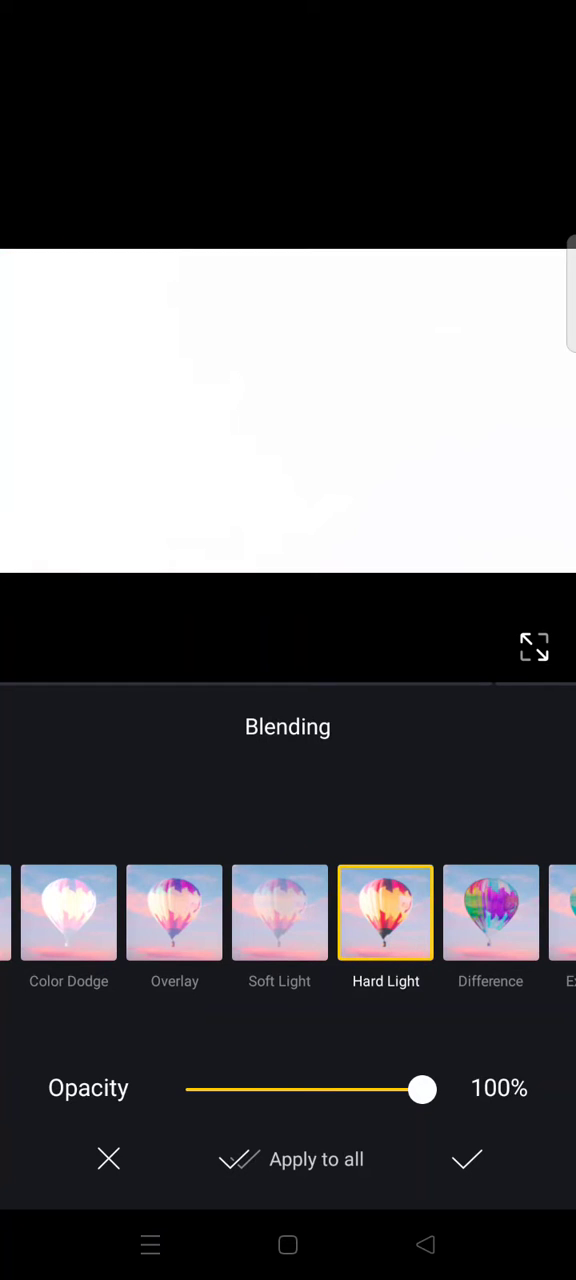
drag(422, 1089, 288, 1089)
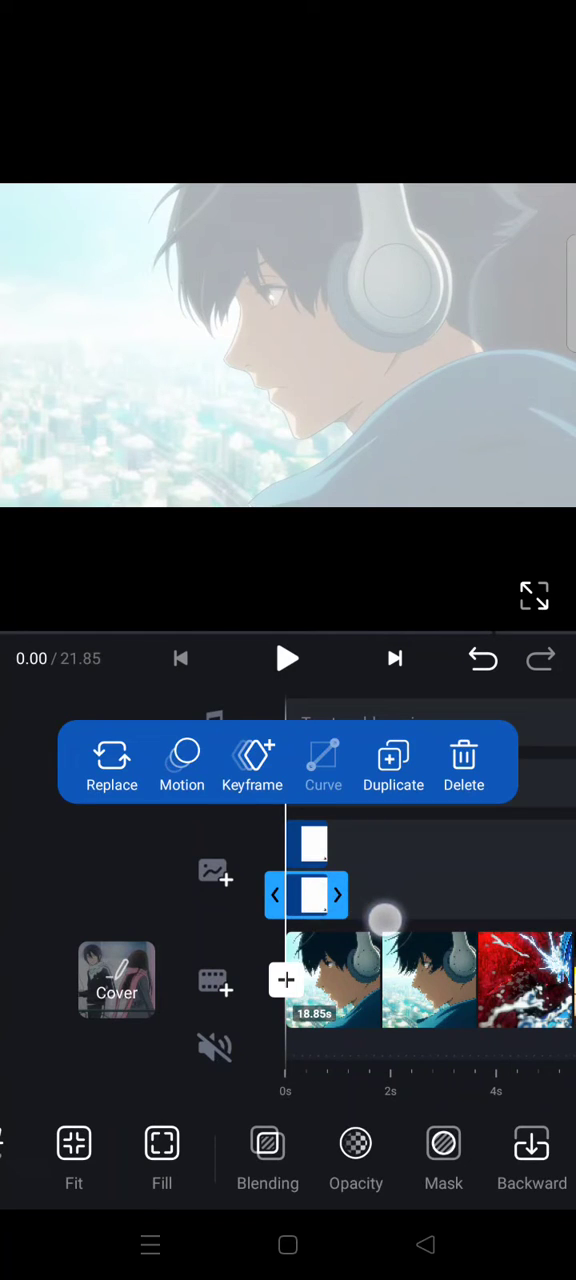
Step: Move a duplicated white clip later on the timeline and preview the flashes
drag(388, 918, 312, 940)
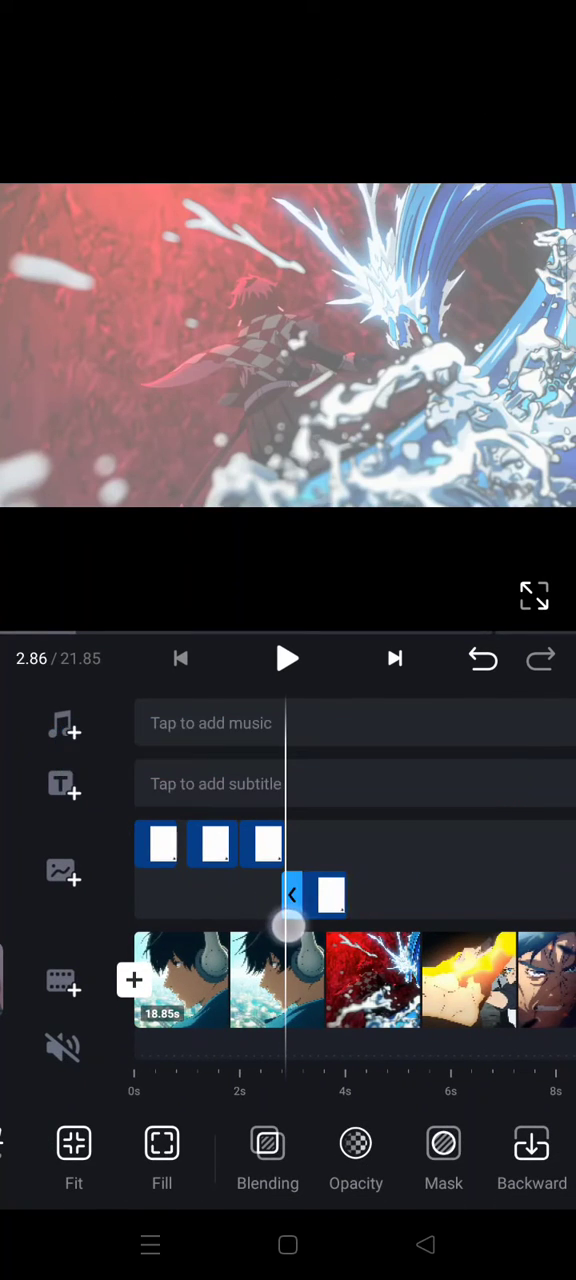
click(265, 845)
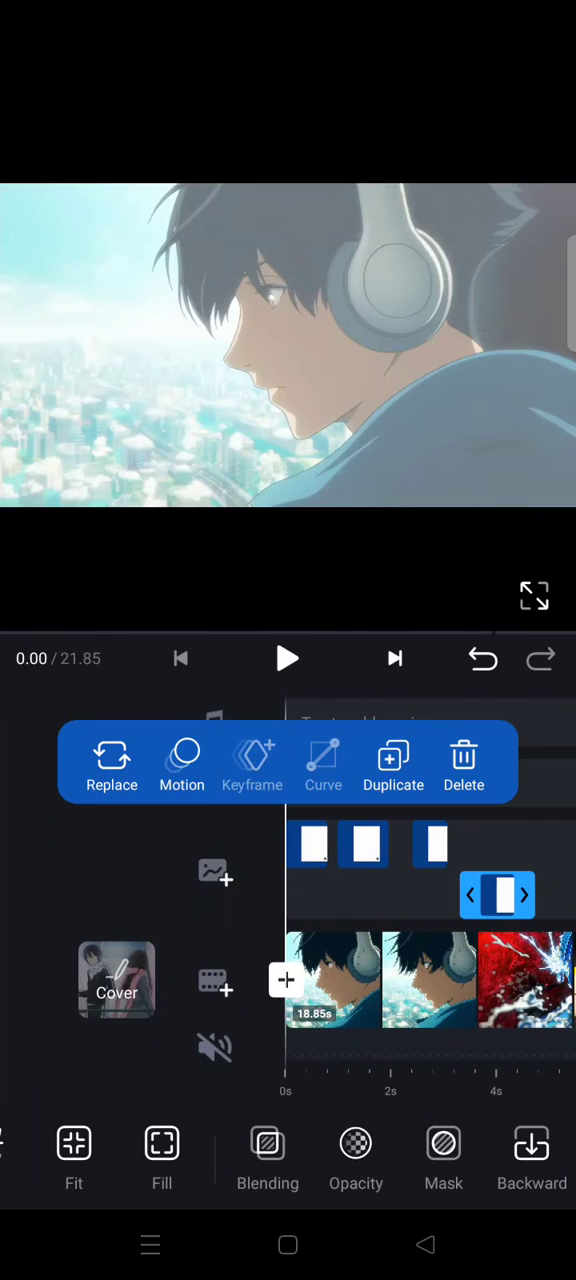
click(287, 658)
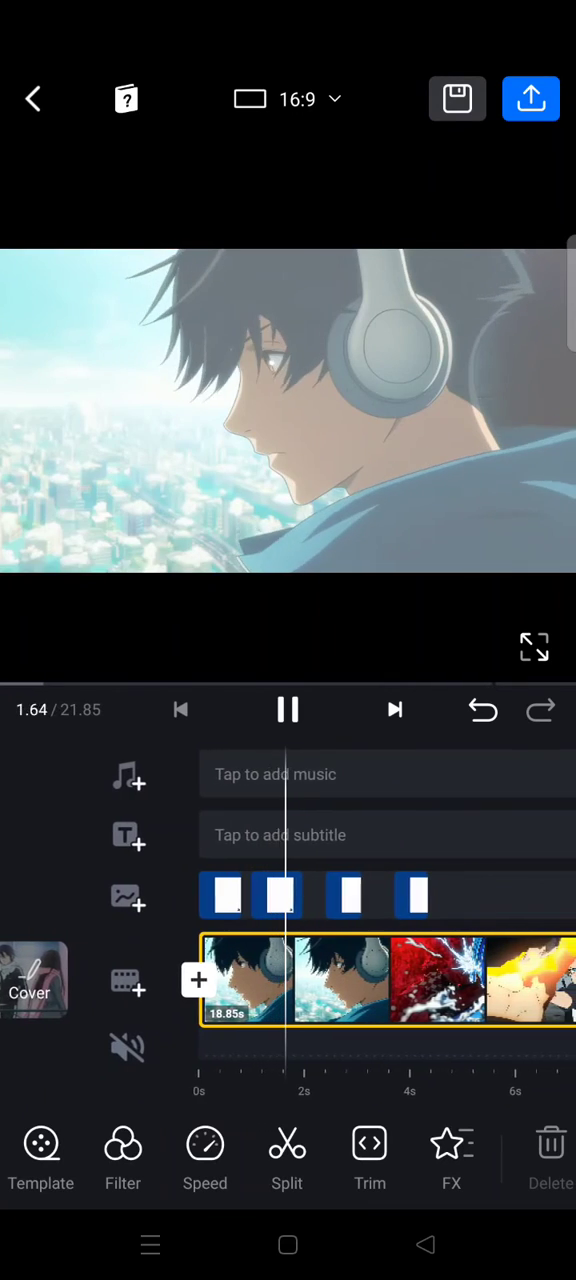